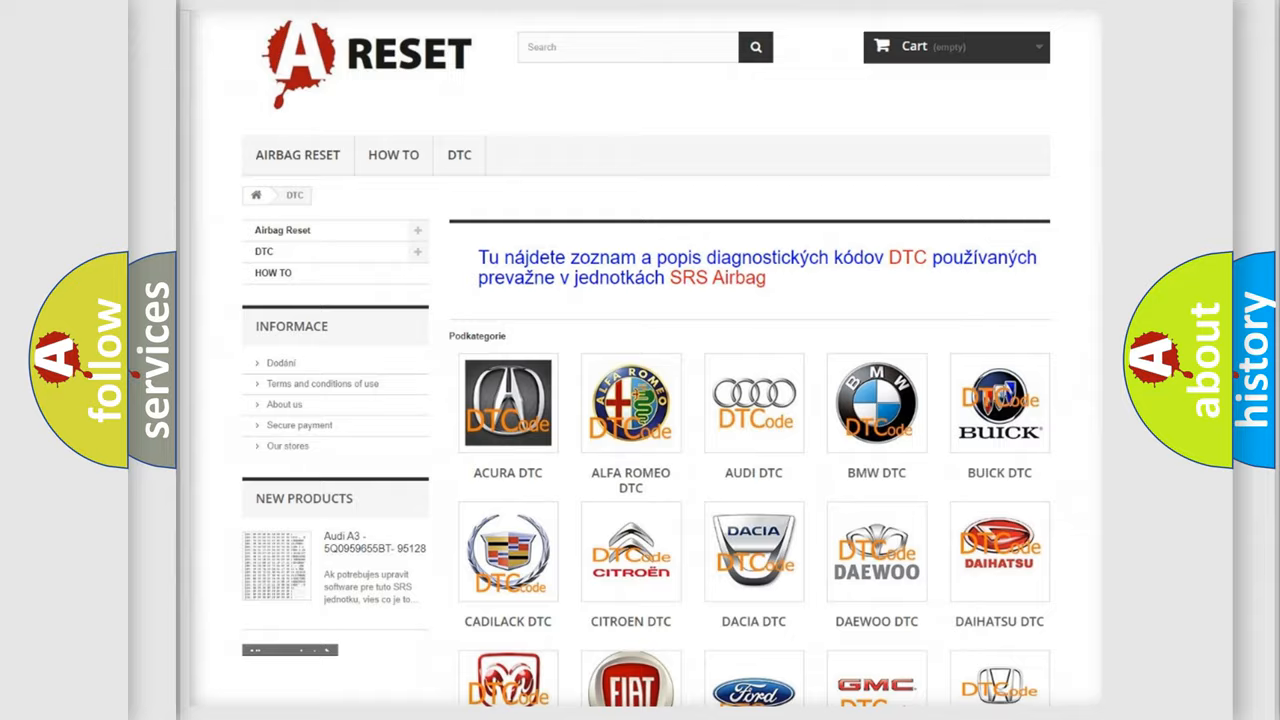
scroll(down, 3)
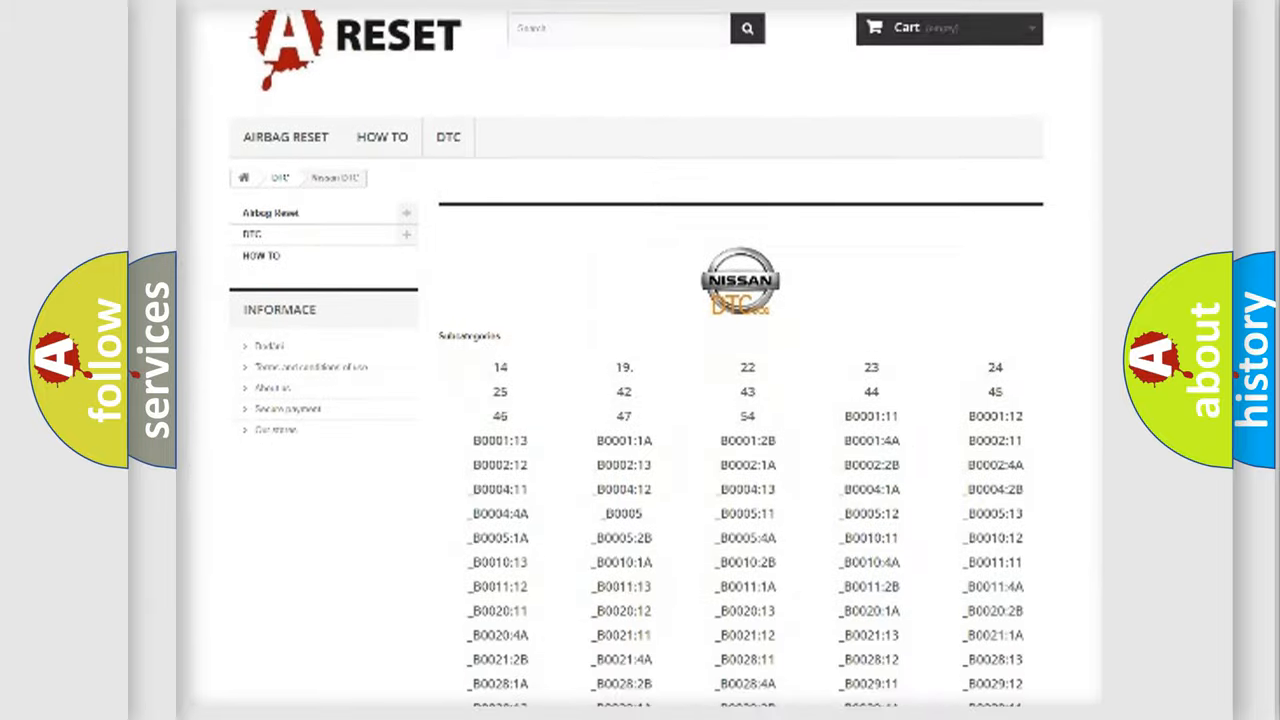
scroll(down, 3)
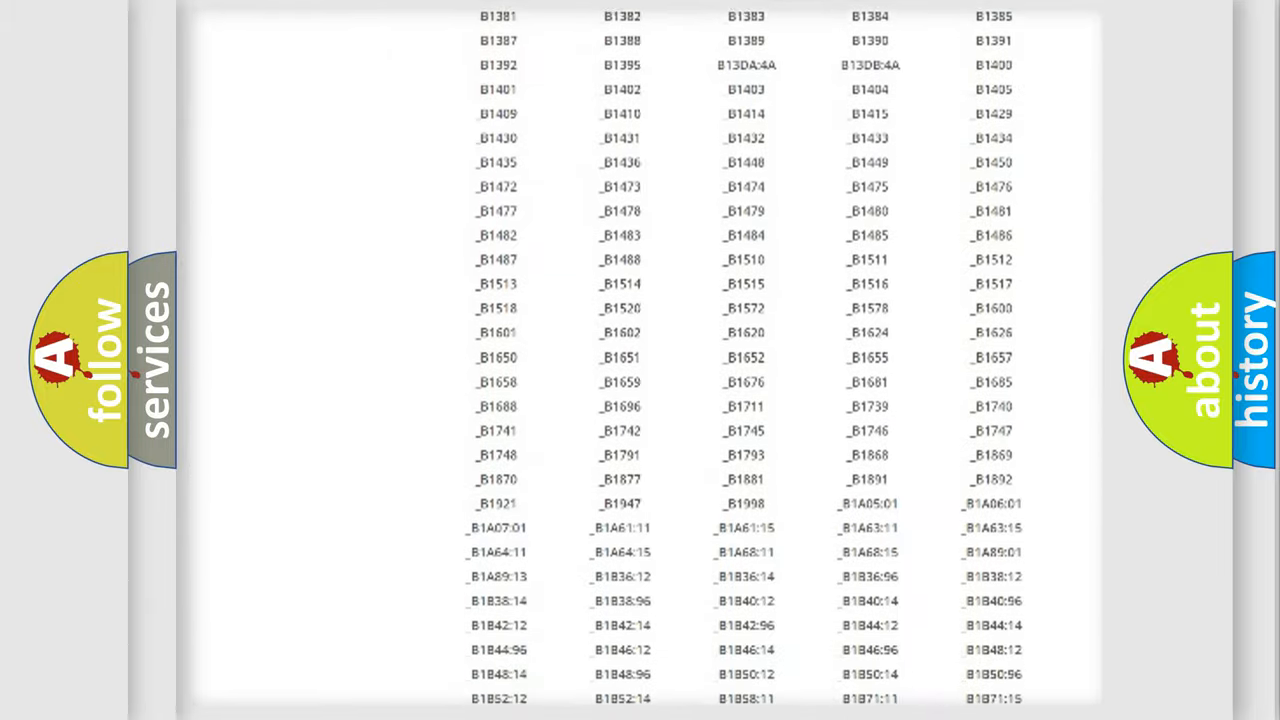